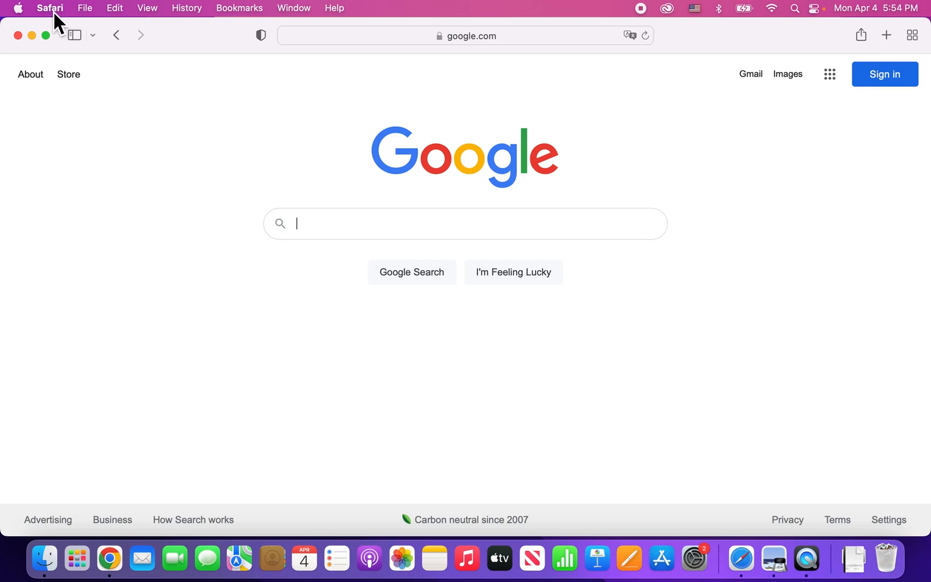
Step: Open Safari Preferences from the Safari menu, landing on General settings
{"action": "left_click", "coordinate": [50, 8]}
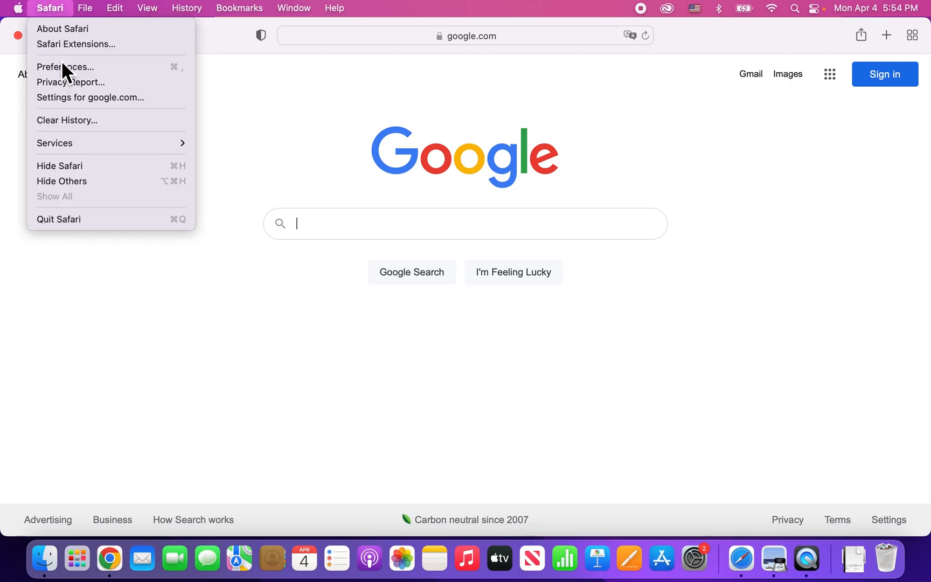
{"action": "left_click", "coordinate": [65, 67]}
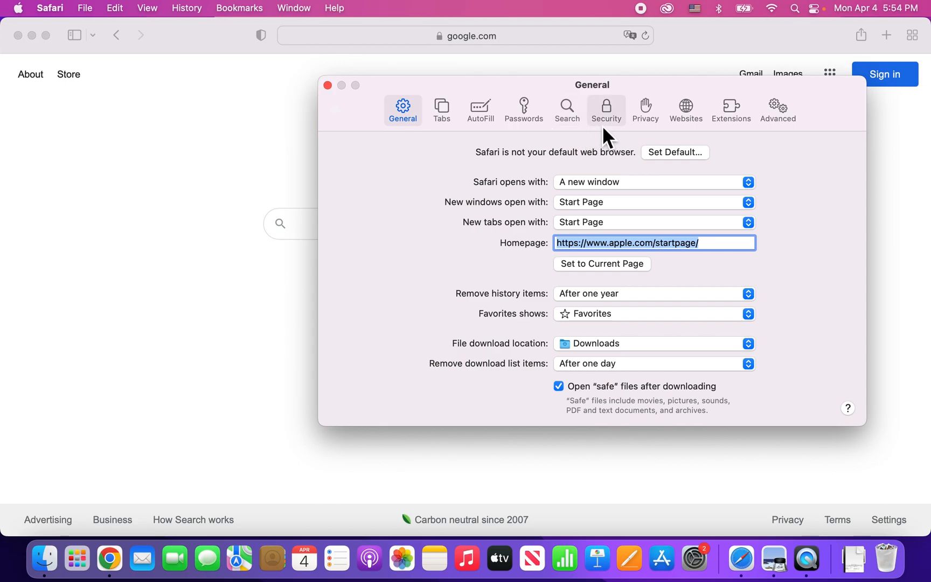
Step: Switch Preferences to the Privacy pane showing tracking prevention options
{"action": "left_click", "coordinate": [646, 109]}
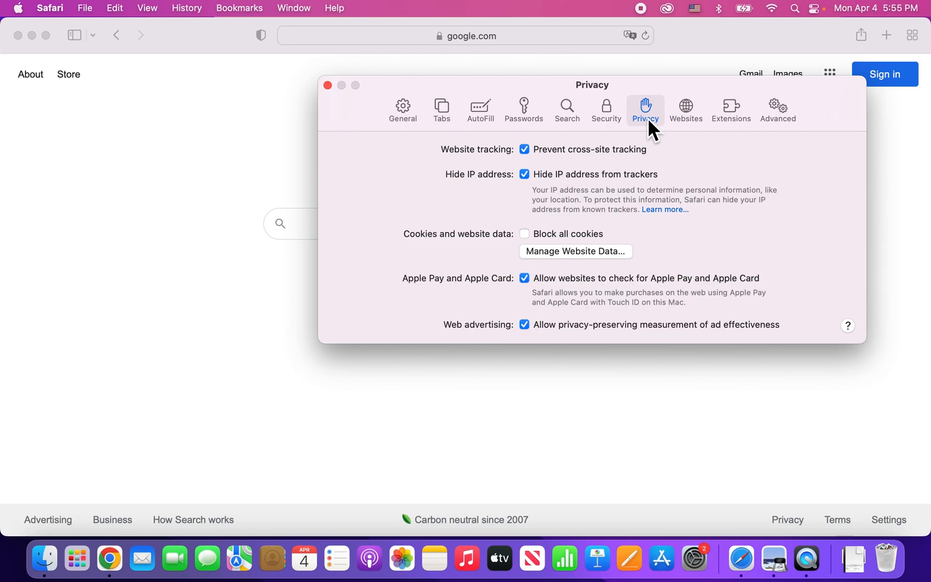
{"action": "mouse_move", "coordinate": [564, 303]}
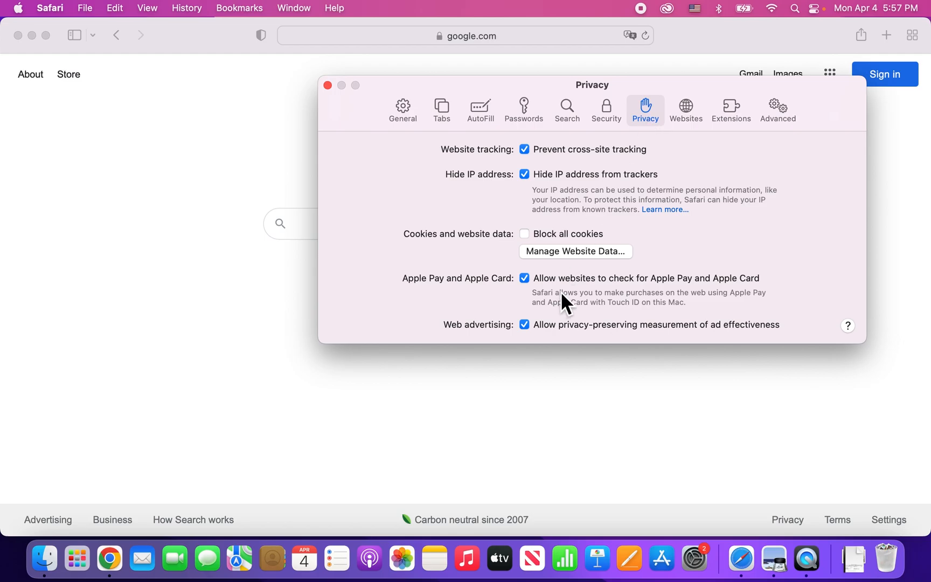
{"action": "mouse_move", "coordinate": [573, 261]}
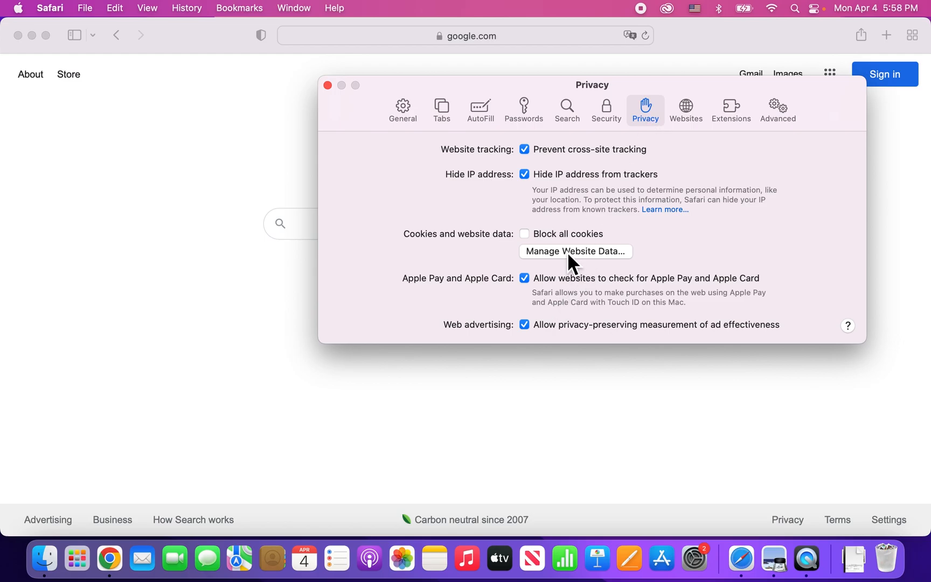
Step: Open Manage Website Data to list sites storing cache and tracking data
{"action": "left_click", "coordinate": [575, 250]}
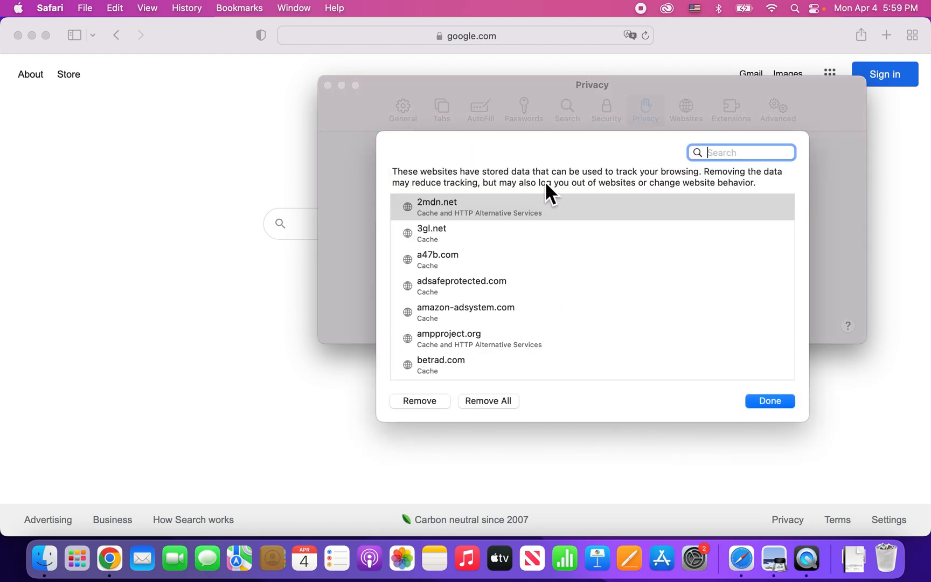
{"action": "mouse_move", "coordinate": [606, 179]}
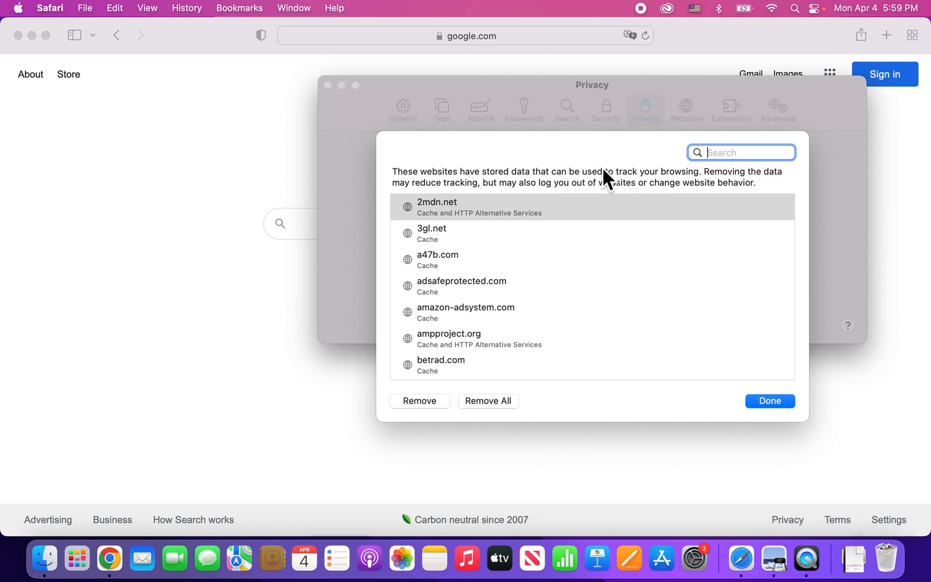
{"action": "mouse_move", "coordinate": [532, 211]}
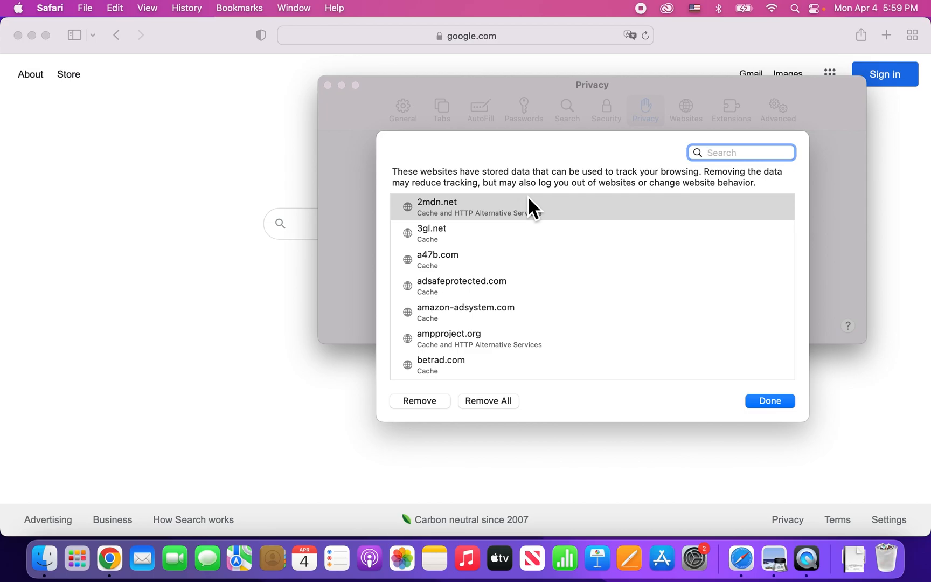
Step: Filter website data by 'reddi' and remove redditmedia.com and redditstatic.com
{"action": "type", "text": "reddit"}
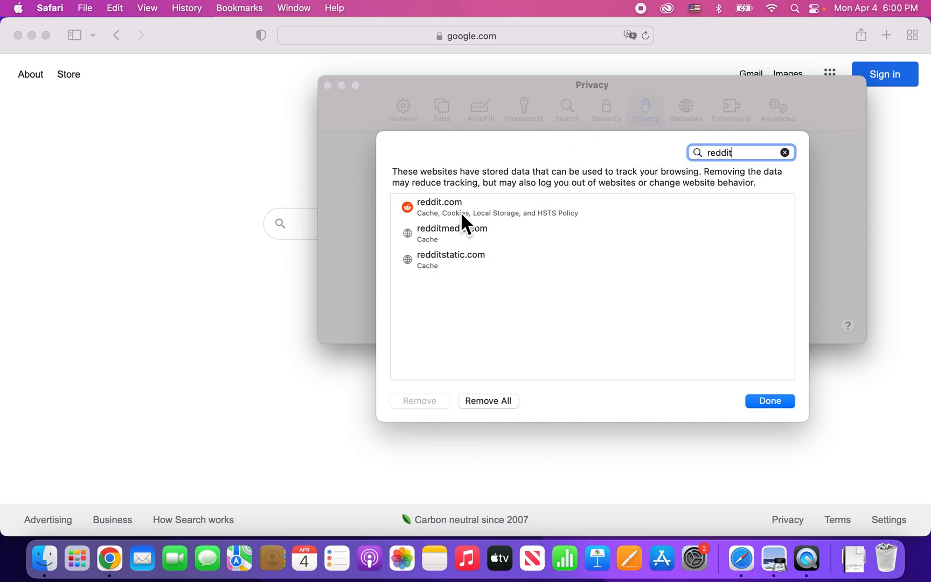
{"action": "mouse_move", "coordinate": [473, 232]}
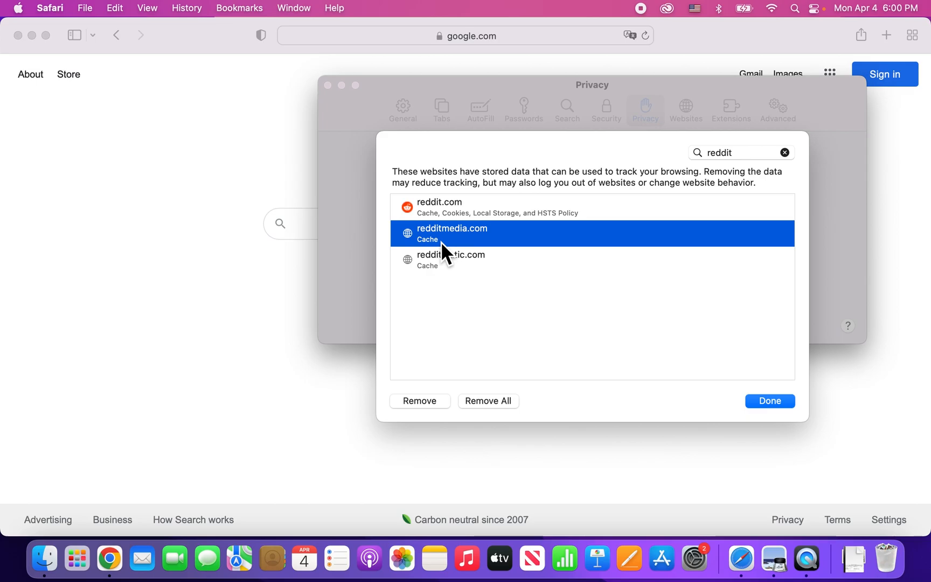
{"action": "left_click", "coordinate": [450, 259]}
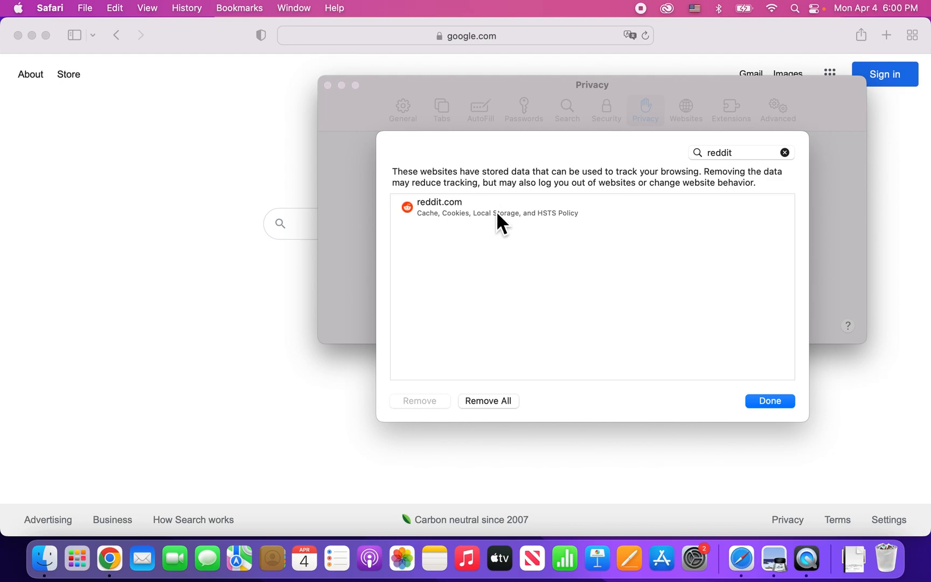
{"action": "mouse_move", "coordinate": [488, 192]}
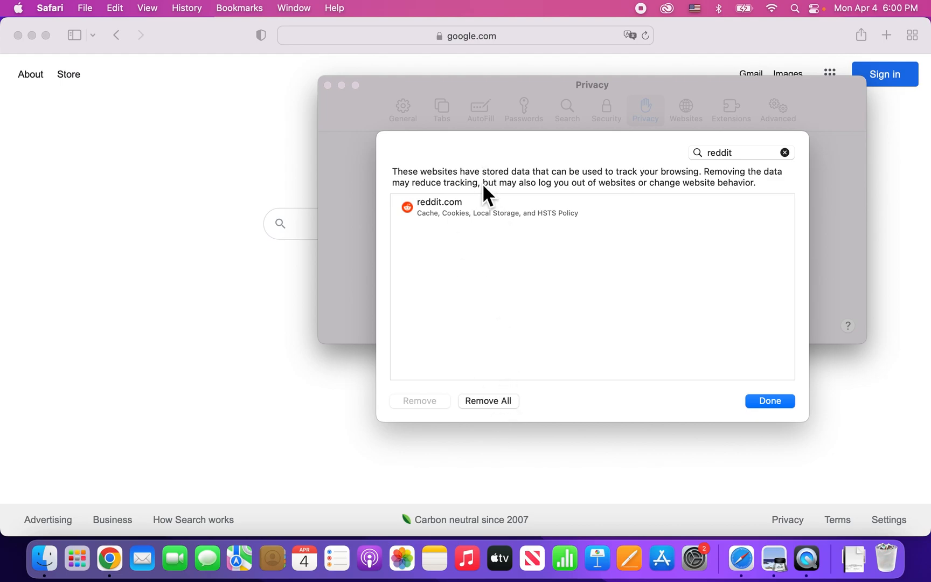
{"action": "mouse_move", "coordinate": [488, 409]}
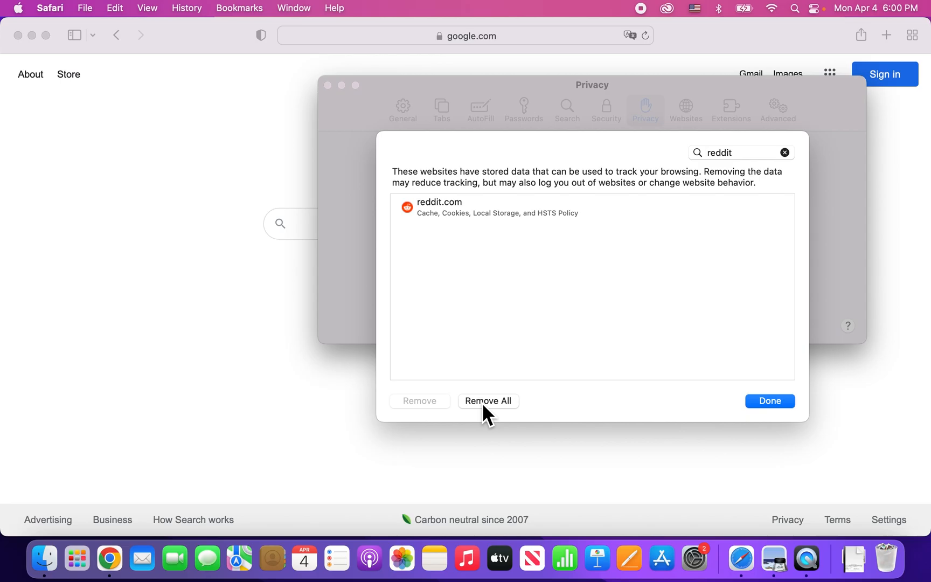
Step: Remove all data for reddit.com and confirm with Remove Now
{"action": "left_click", "coordinate": [488, 401]}
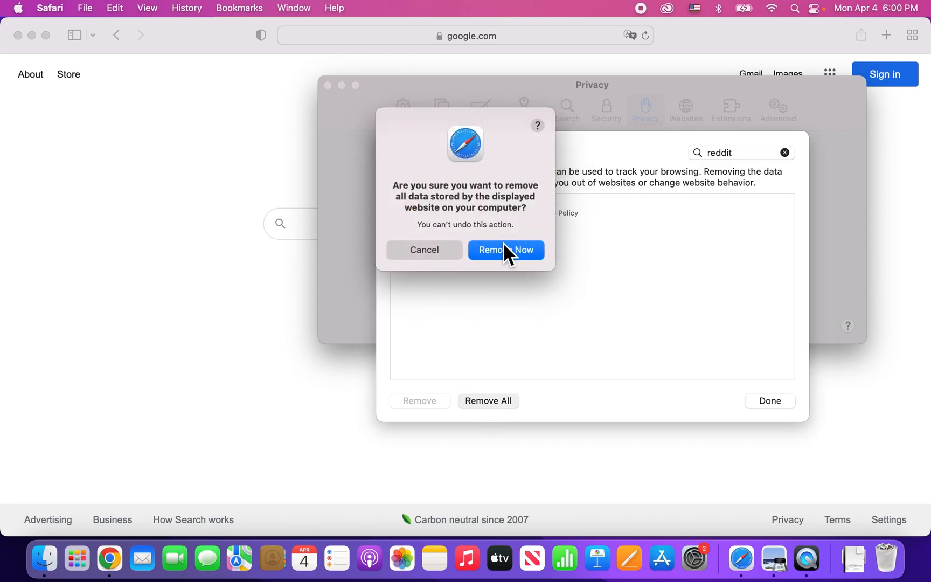
{"action": "mouse_move", "coordinate": [489, 231]}
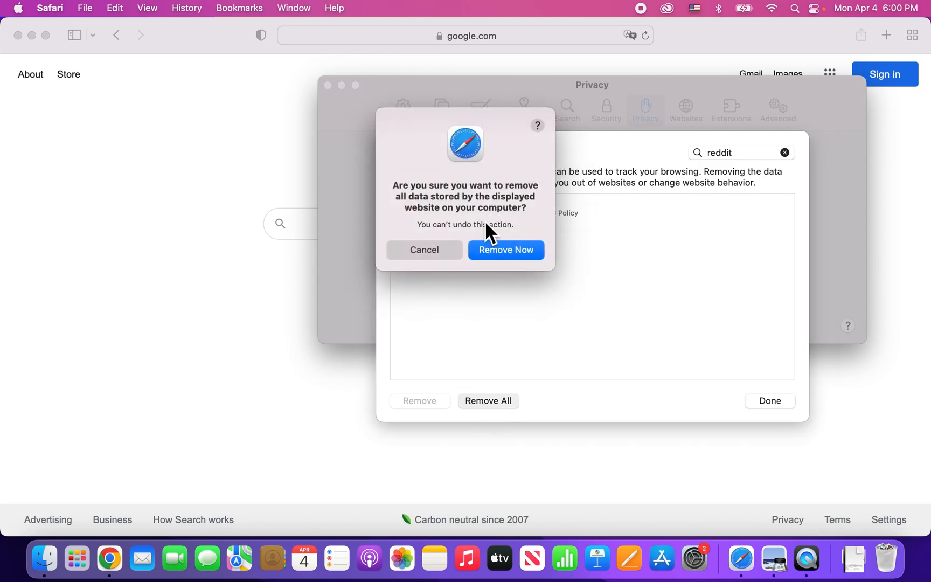
{"action": "left_click", "coordinate": [424, 249]}
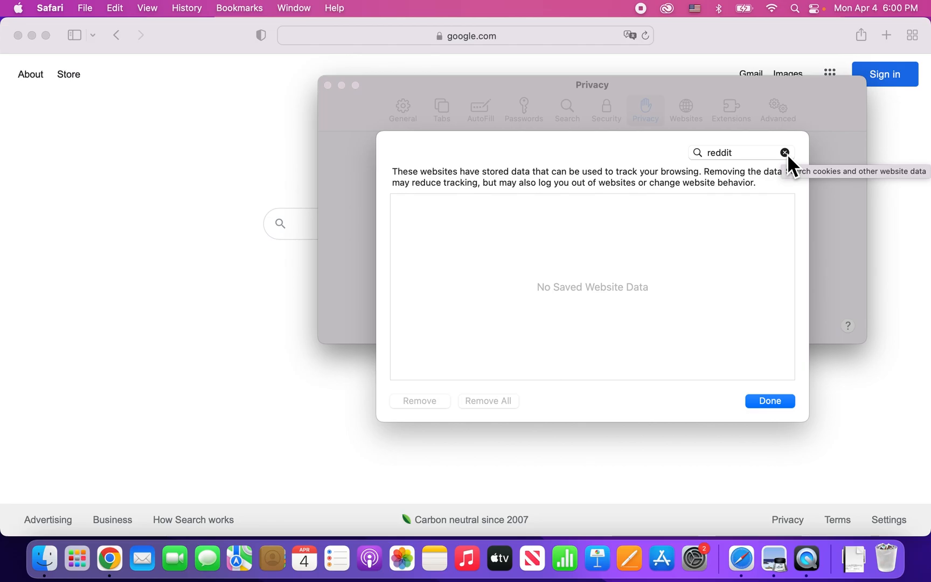
Step: Clear the reddit filter, remove data for all 47 websites, and close the manager
{"action": "left_click", "coordinate": [785, 153]}
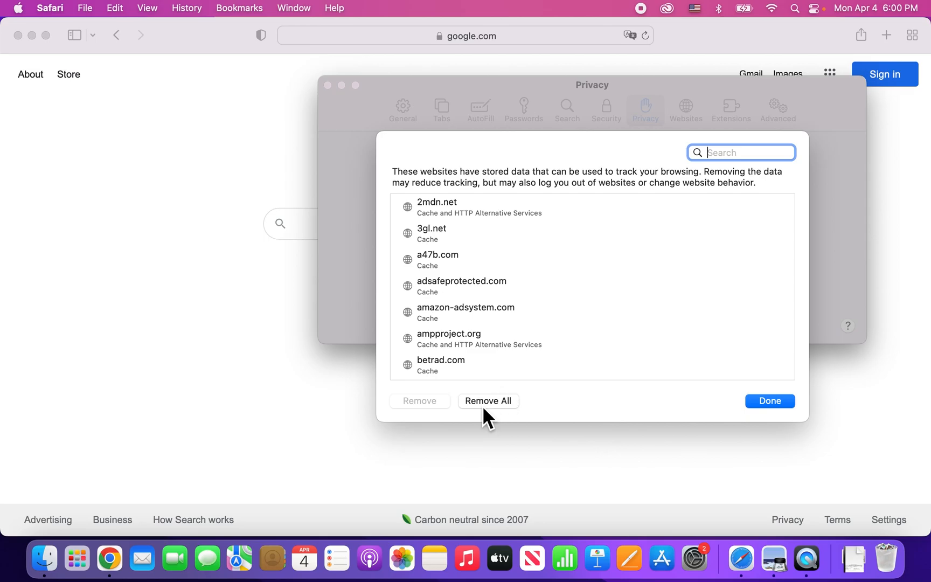
{"action": "left_click", "coordinate": [488, 400]}
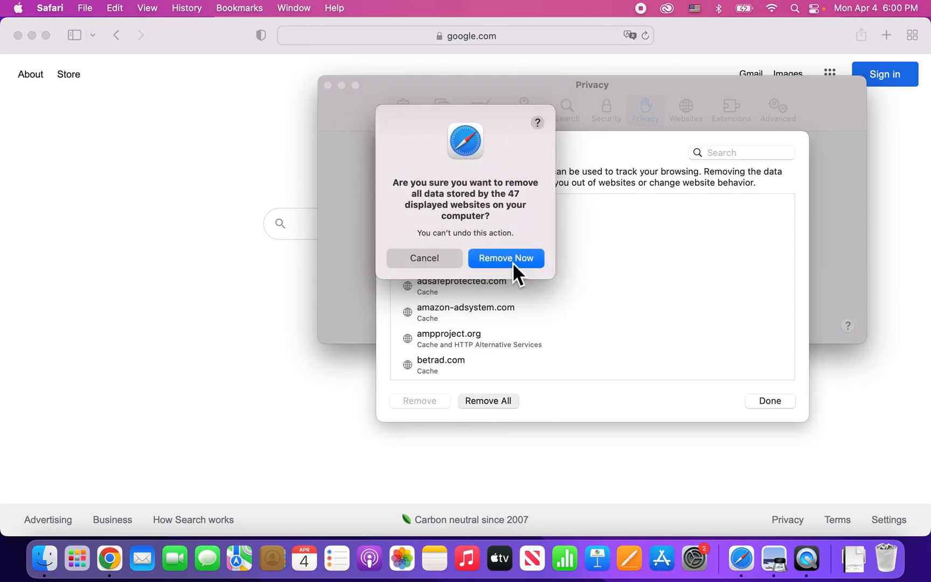
{"action": "left_click", "coordinate": [506, 257]}
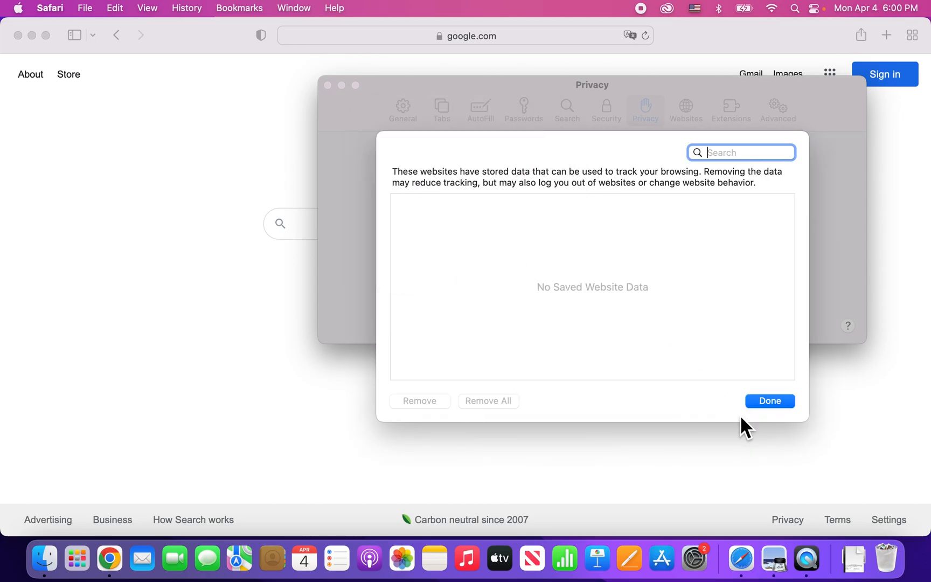
{"action": "left_click", "coordinate": [770, 401]}
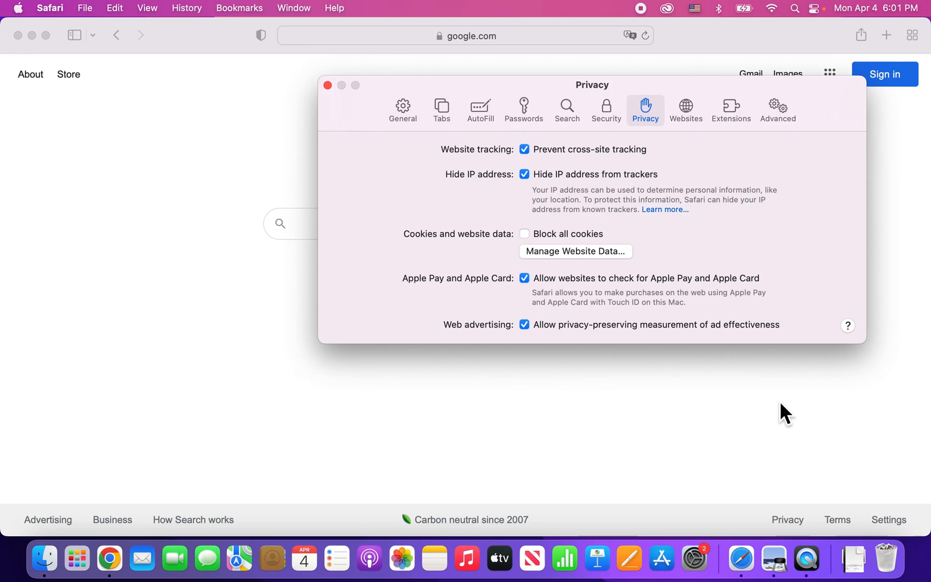
{"action": "mouse_move", "coordinate": [326, 85]}
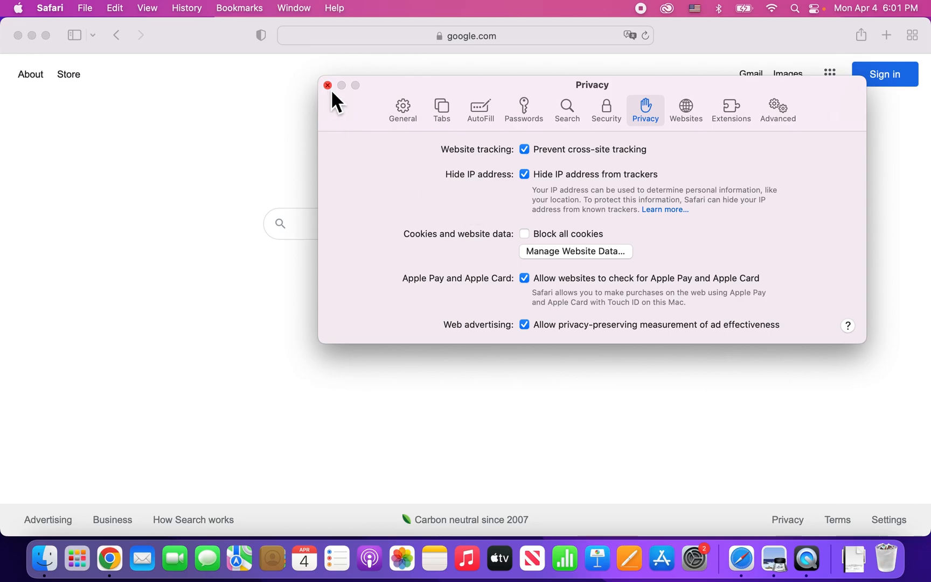